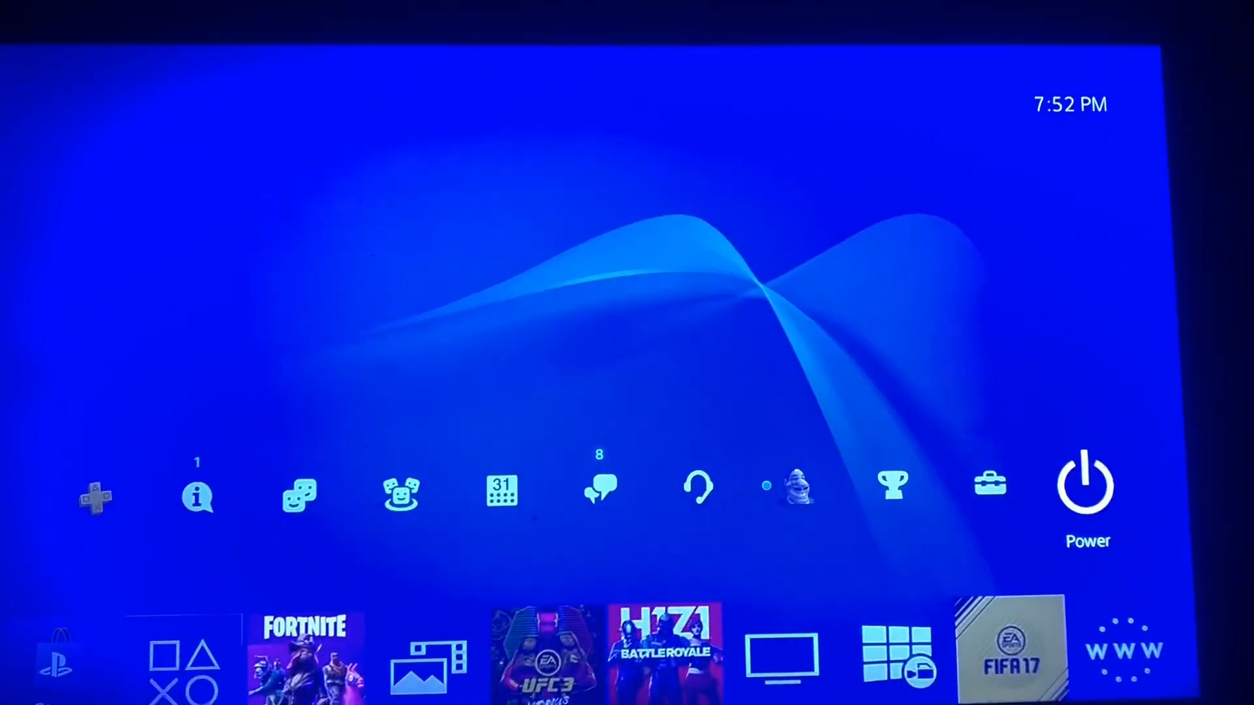
Enter the Network settings page from the home screen's Settings menu.
{"action": "left_click", "coordinate": [990, 489]}
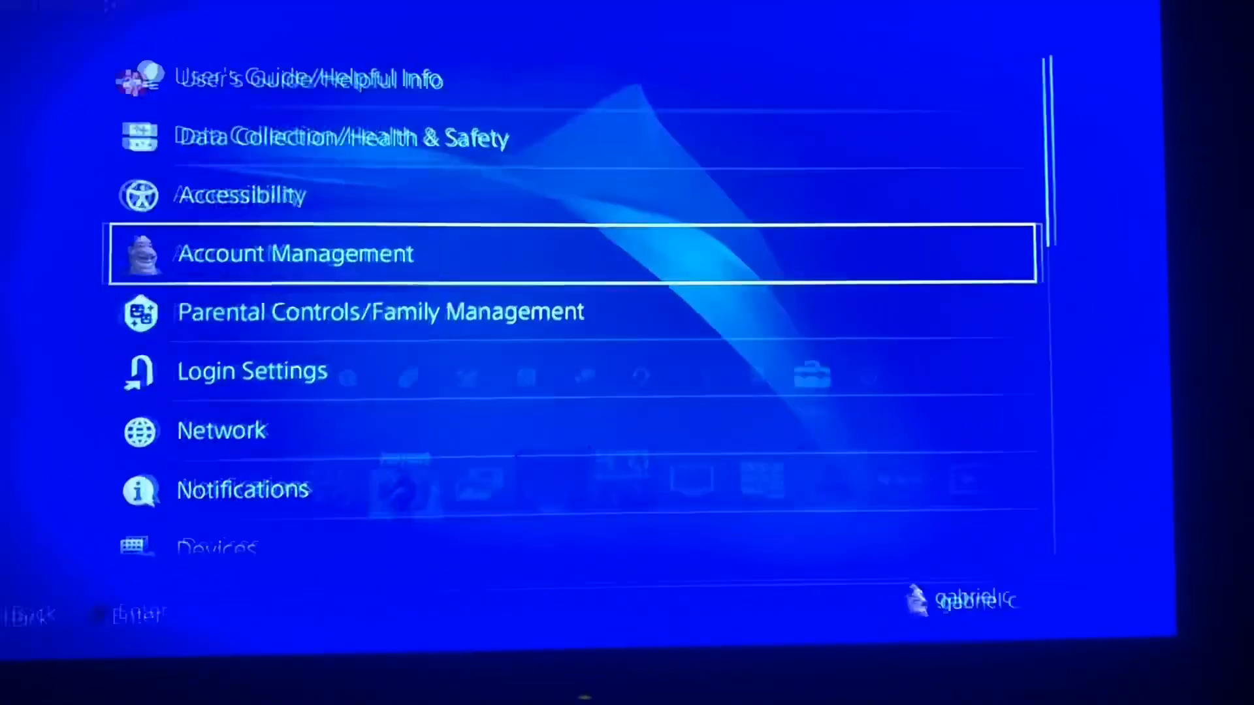
{"action": "key", "text": "down"}
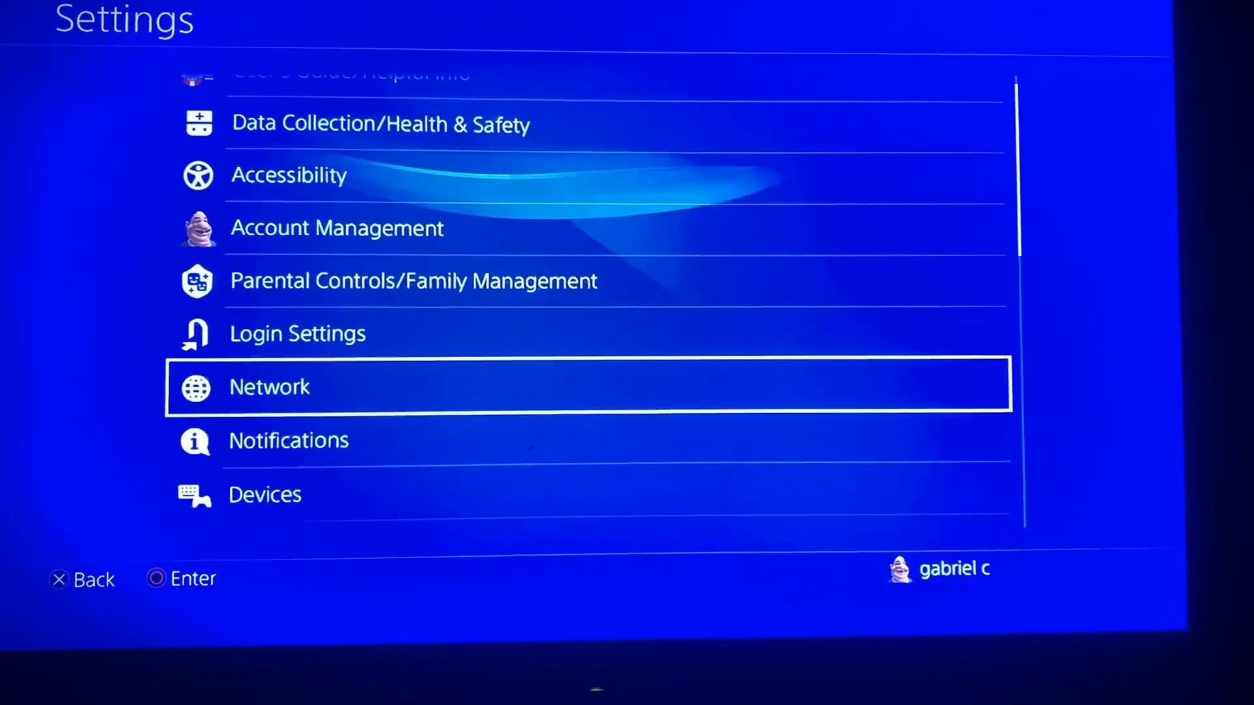
{"action": "left_click", "coordinate": [269, 387]}
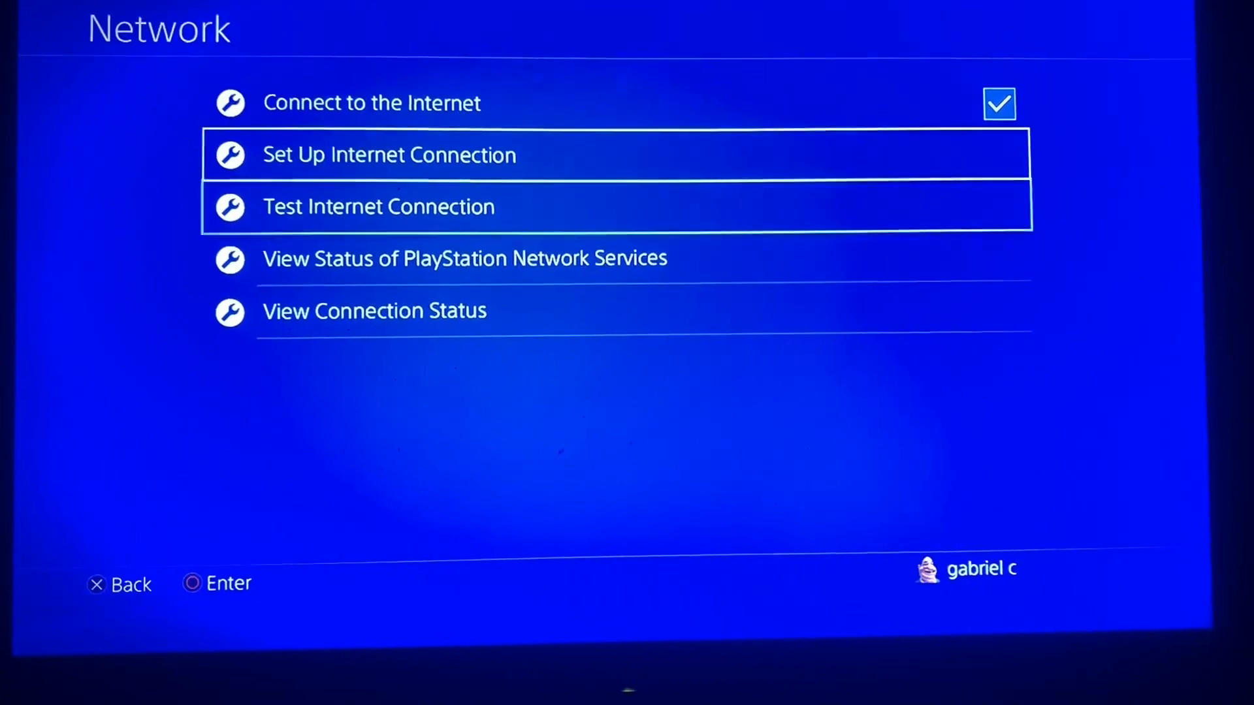
Begin an internet connection setup using a LAN cable.
{"action": "left_click", "coordinate": [388, 155]}
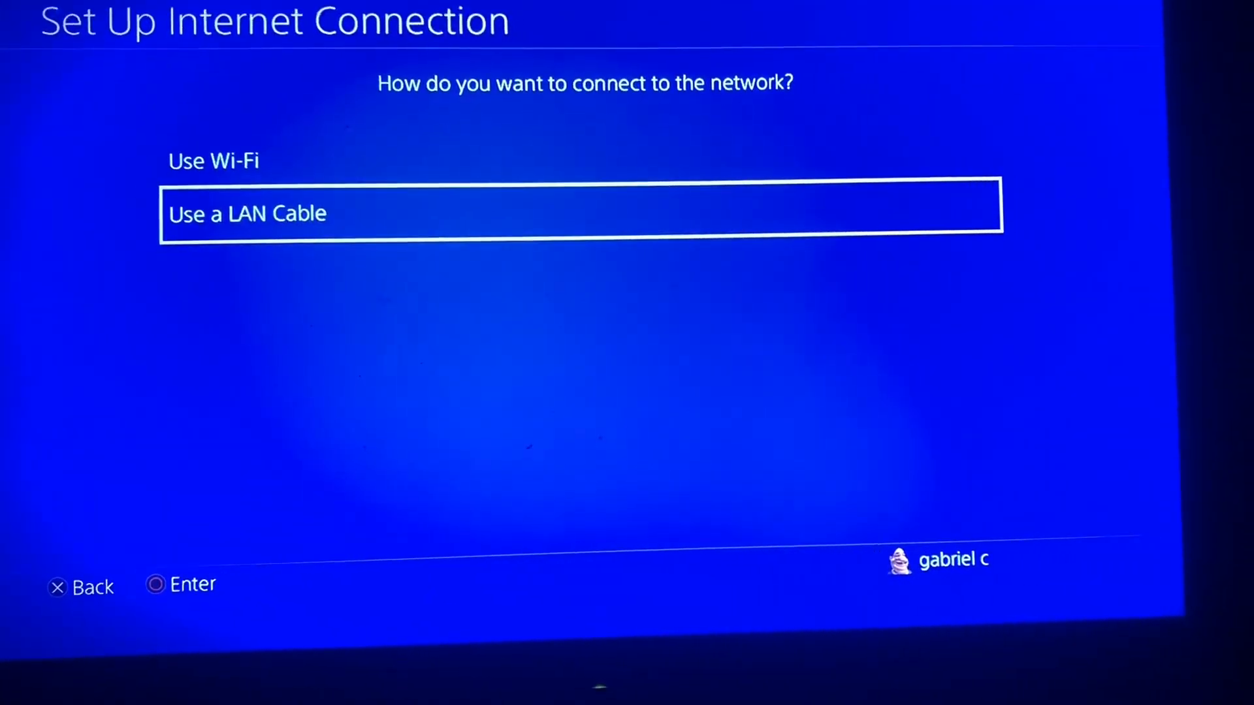
{"action": "left_click", "coordinate": [582, 213]}
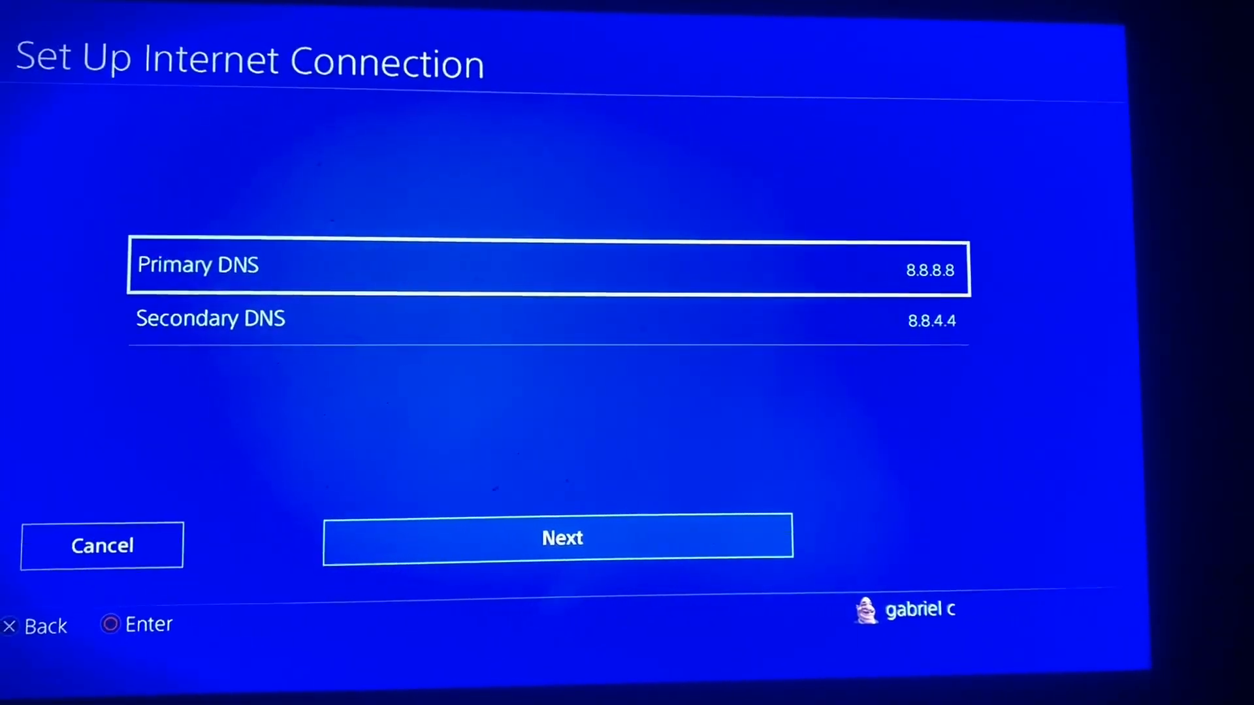
Set primary DNS 103.88.220.245 and secondary DNS 103.88.220.242 manually.
{"action": "left_click", "coordinate": [550, 265]}
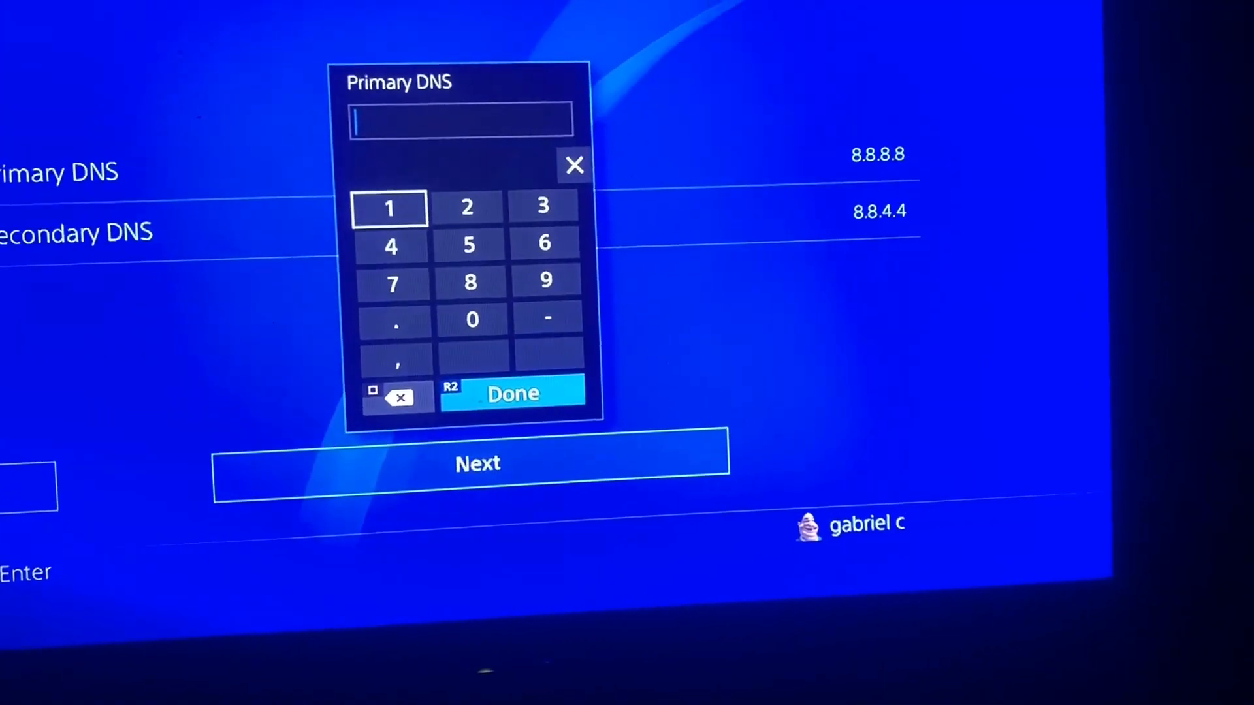
{"action": "left_click", "coordinate": [390, 208]}
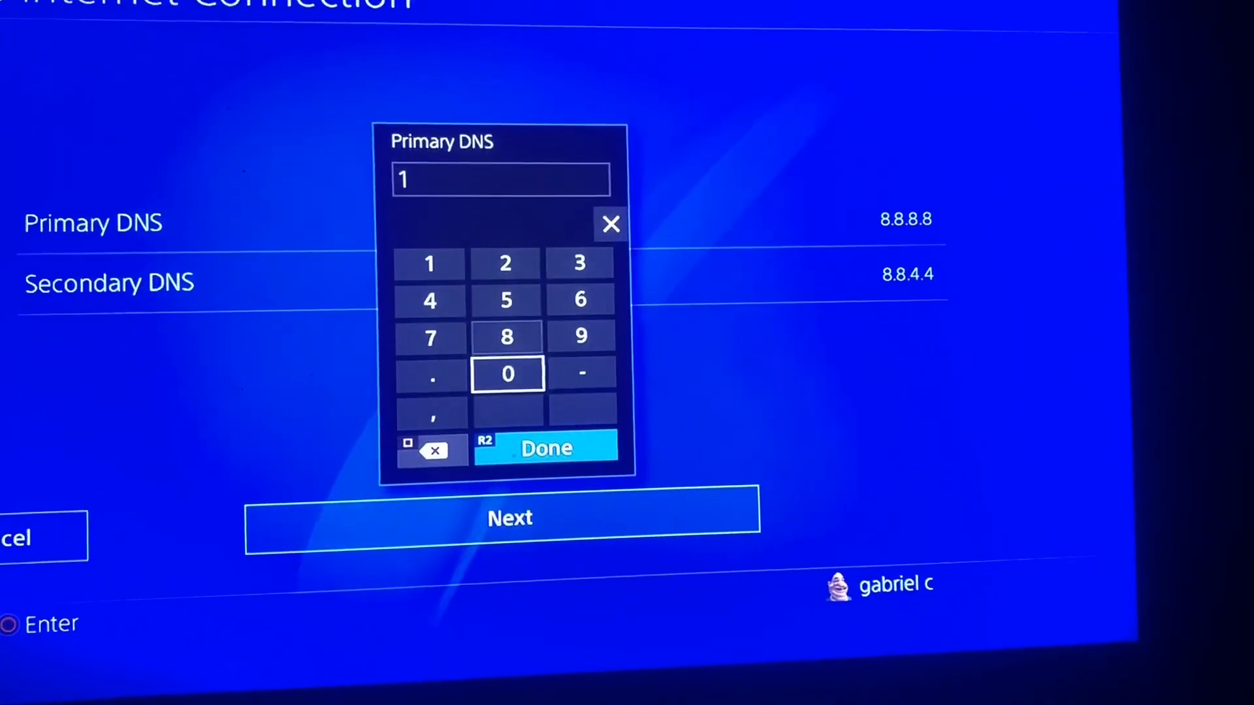
{"action": "left_click", "coordinate": [507, 374]}
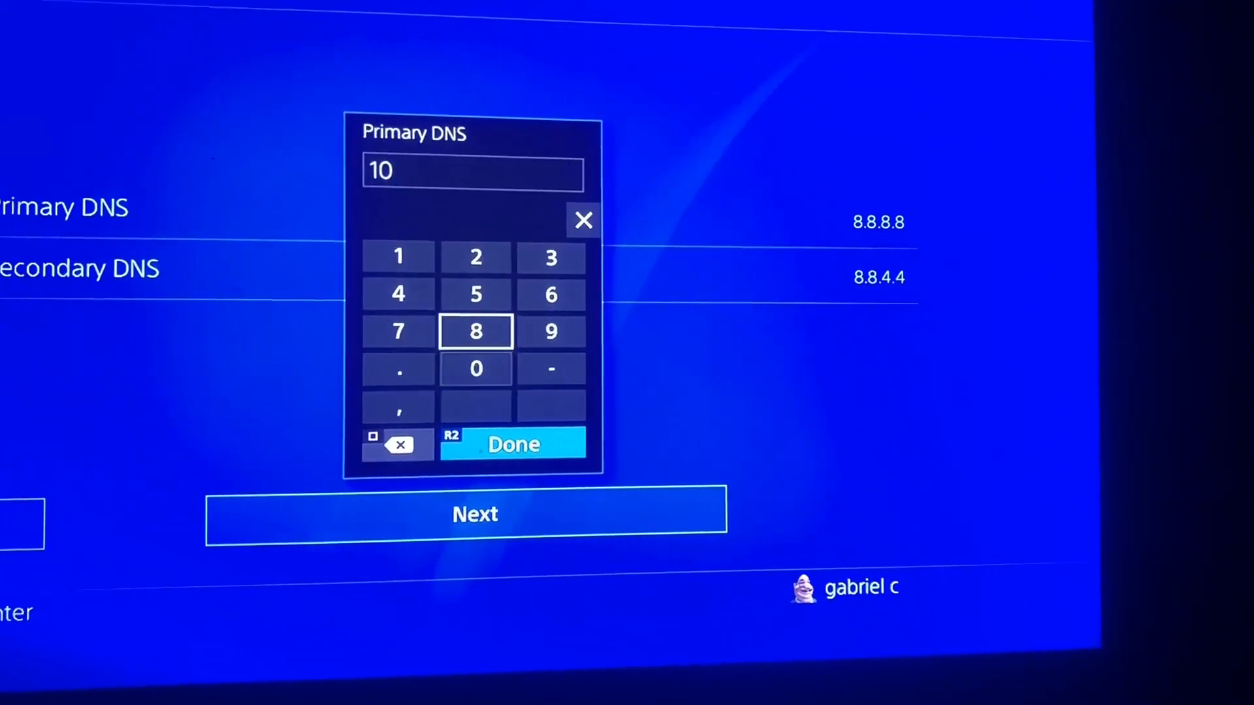
{"action": "left_click", "coordinate": [512, 444]}
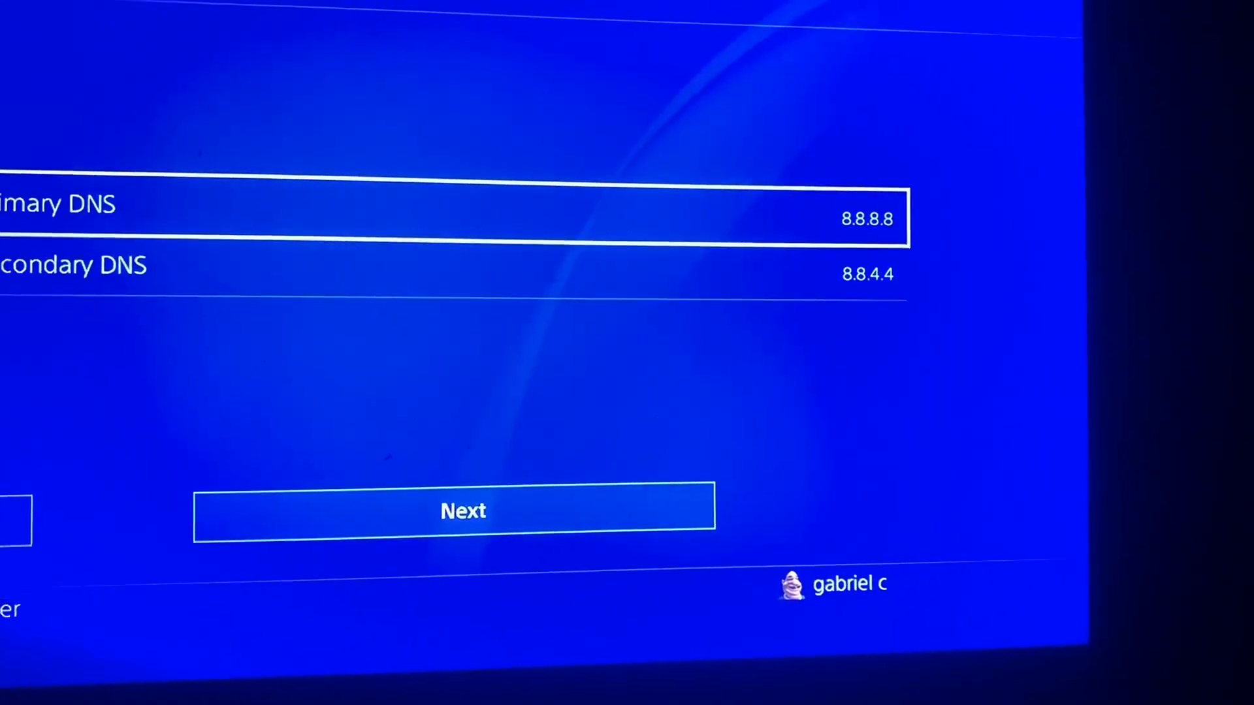
{"action": "left_click", "coordinate": [448, 215]}
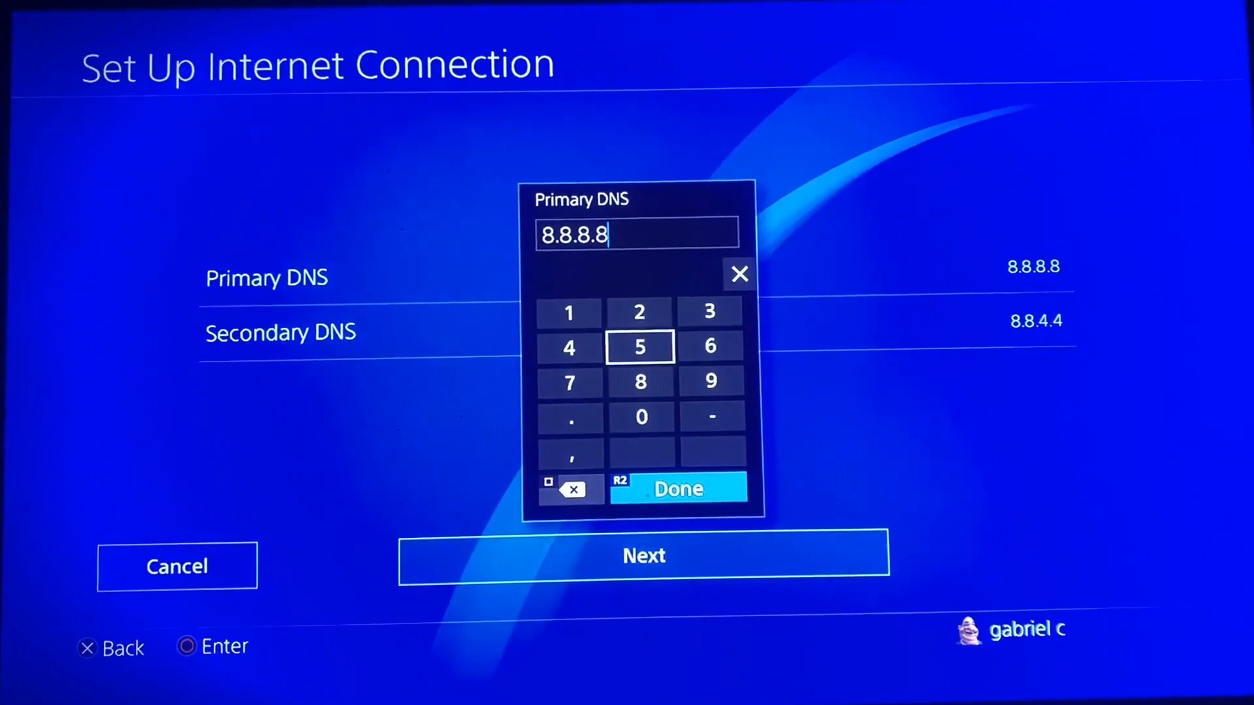
{"action": "left_click", "coordinate": [677, 488]}
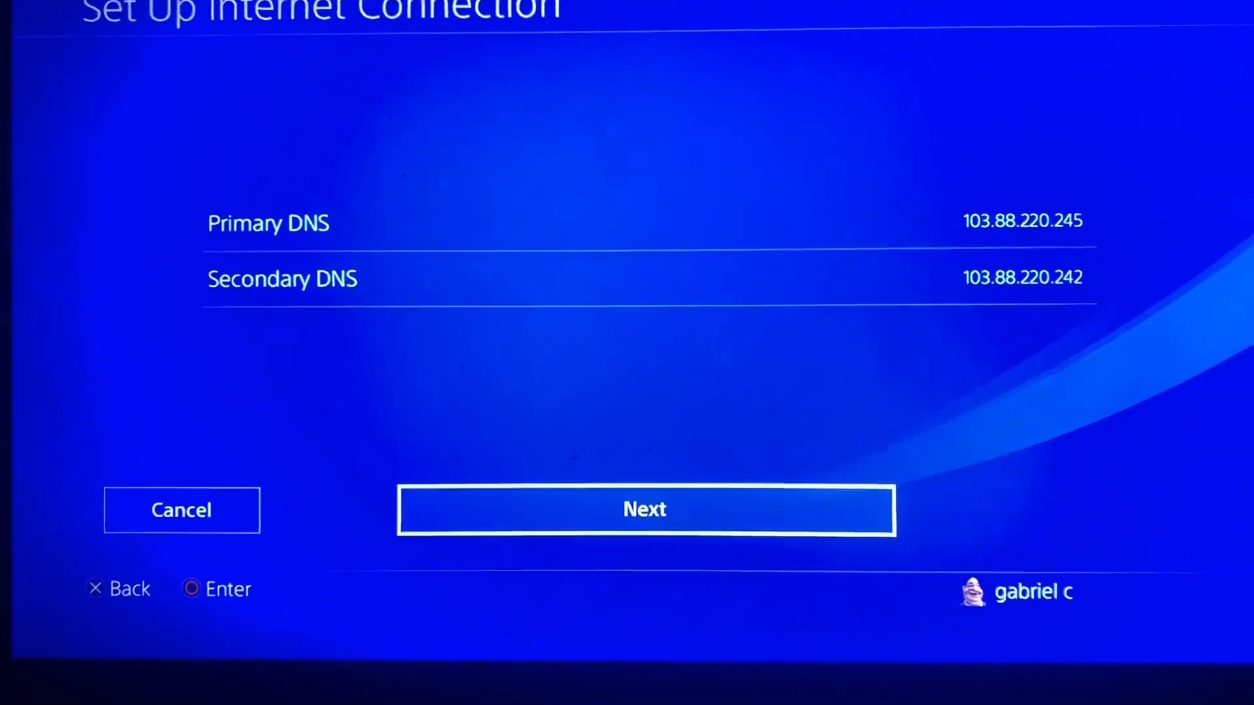
Accept the DNS addresses to finish setup, then start a new connection setup.
{"action": "left_click", "coordinate": [644, 510]}
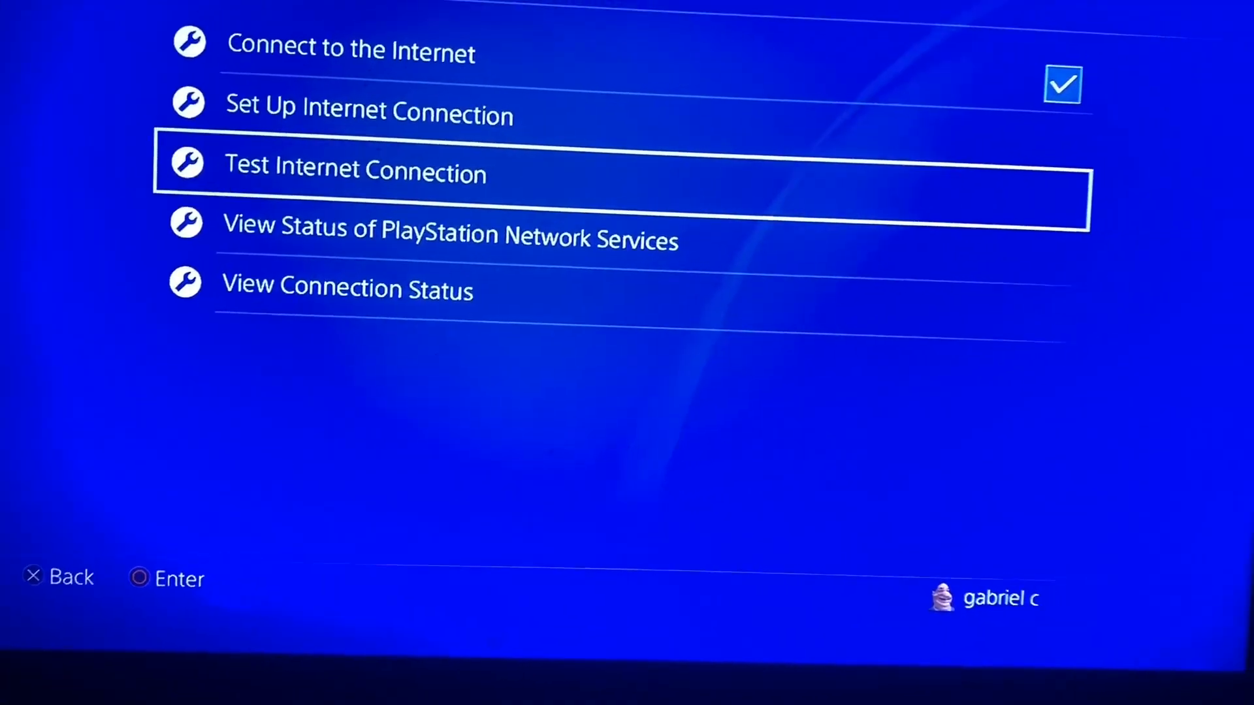
{"action": "left_click", "coordinate": [366, 113]}
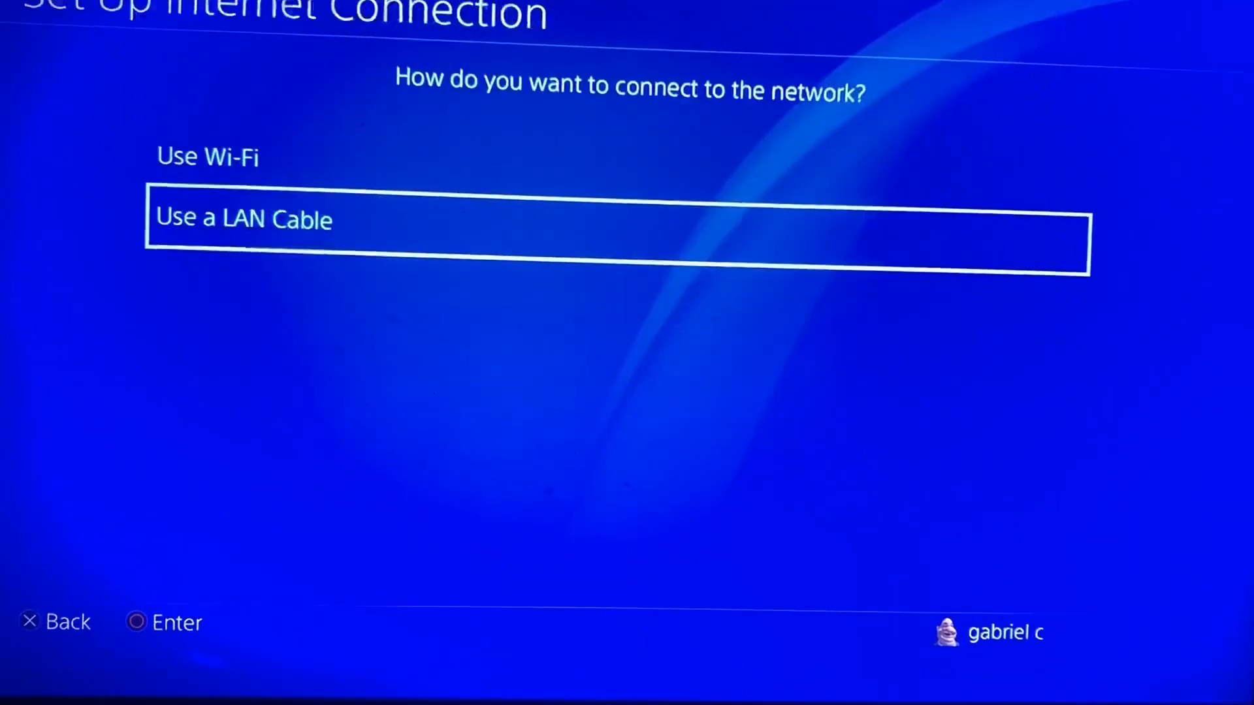